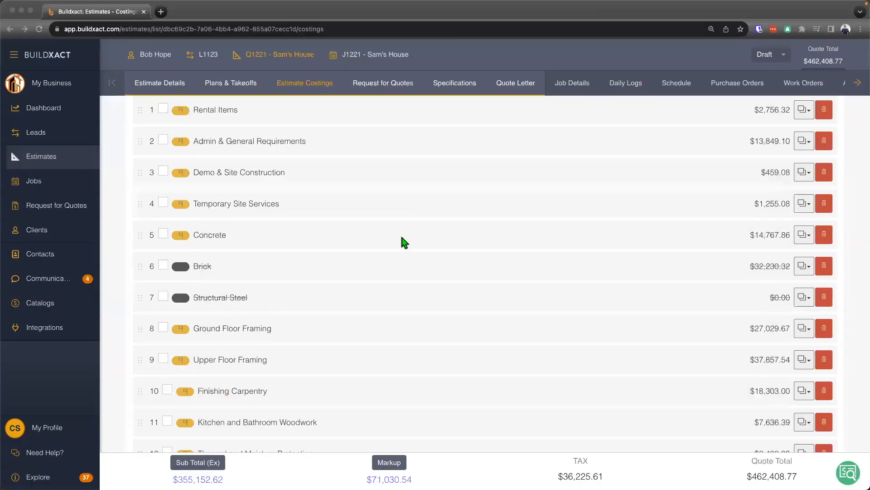
{"action": "mouse_move", "coordinate": [403, 251]}
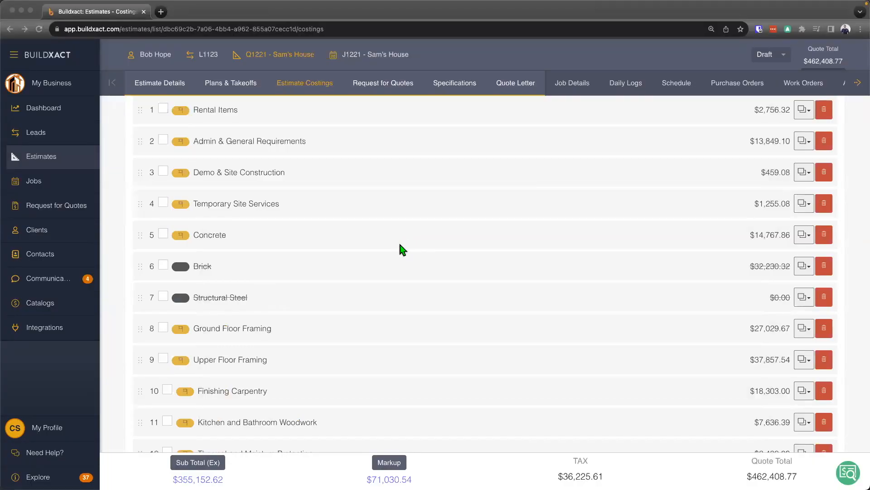
Step: Add a new blank item 15.11 to the door costing group and select its placeholder description
{"action": "scroll", "scroll_direction": "down", "scroll_amount": 3}
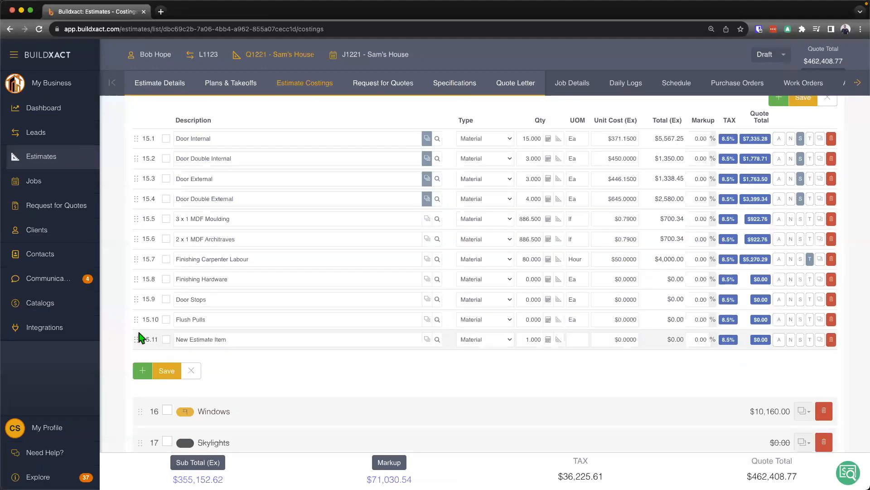
{"action": "double_click", "coordinate": [201, 340]}
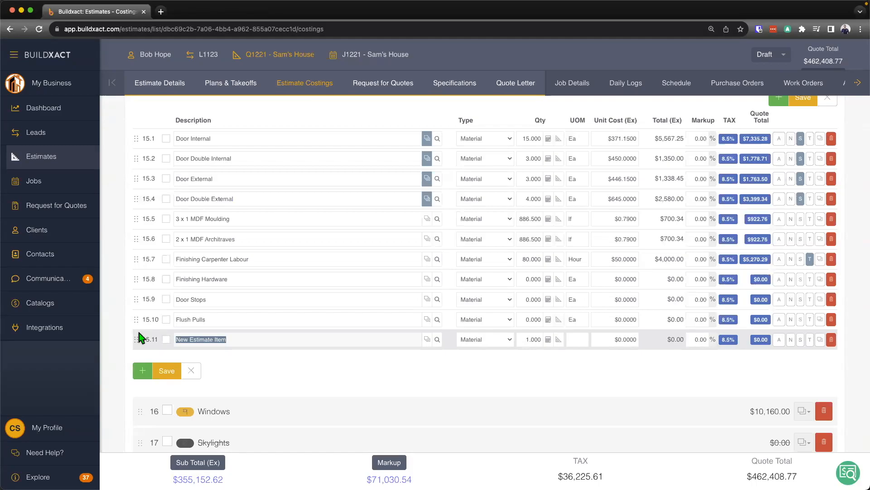
Step: Describe item 15.11 as 'Door'
{"action": "type", "text": "Door"}
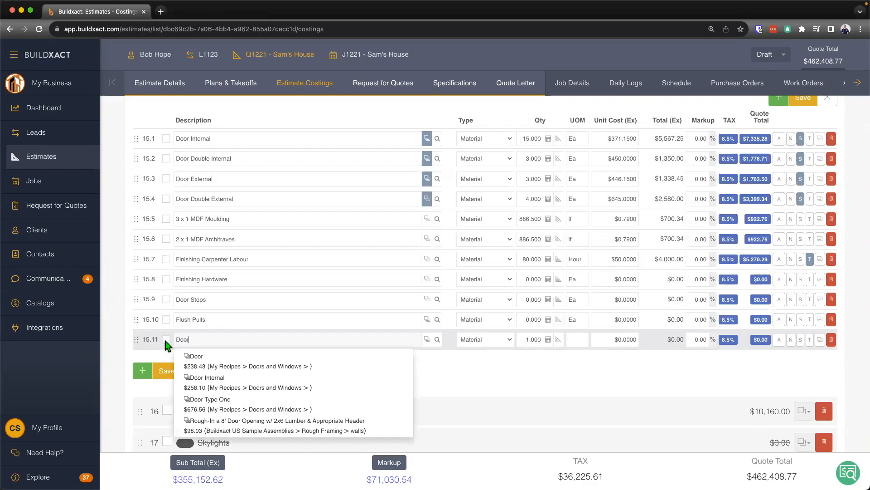
{"action": "mouse_move", "coordinate": [455, 350]}
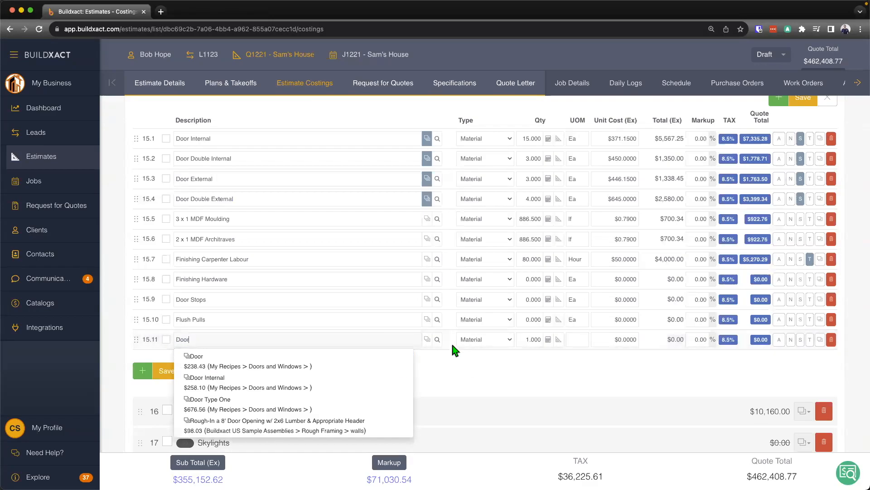
{"action": "mouse_move", "coordinate": [427, 339]}
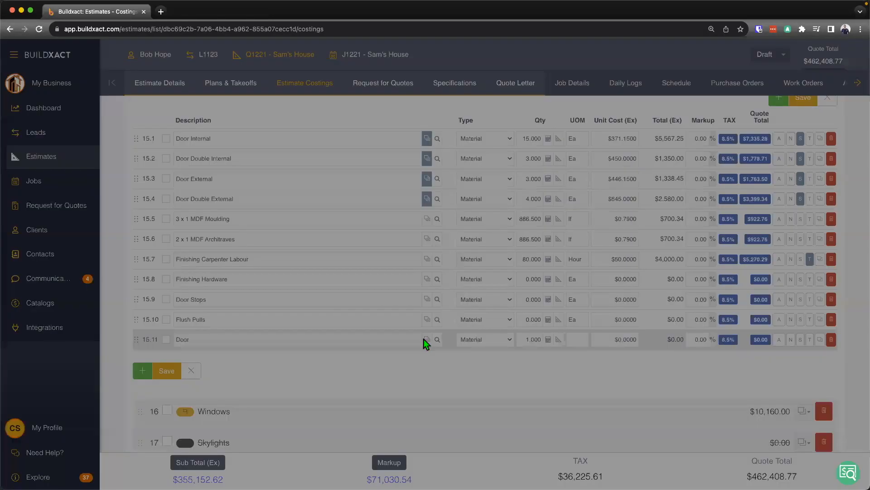
Step: Start a Door assembly with its unit measure set to Ea
{"action": "left_click", "coordinate": [427, 339]}
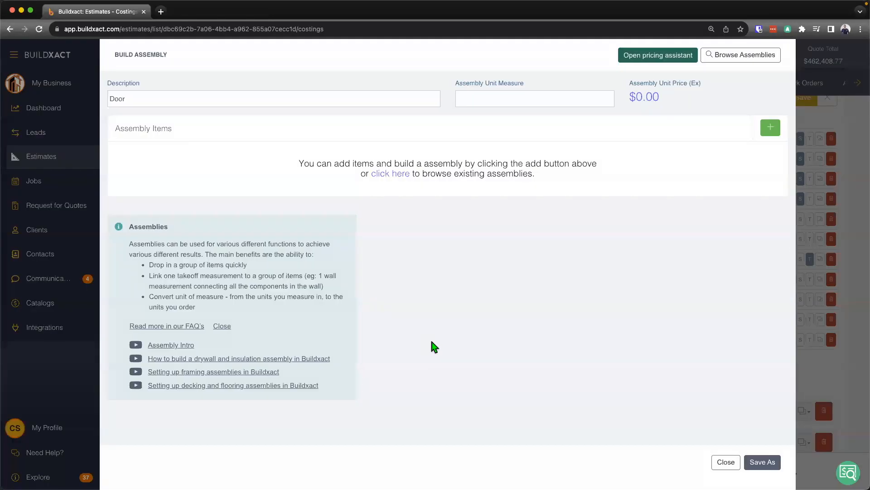
{"action": "mouse_move", "coordinate": [106, 87]}
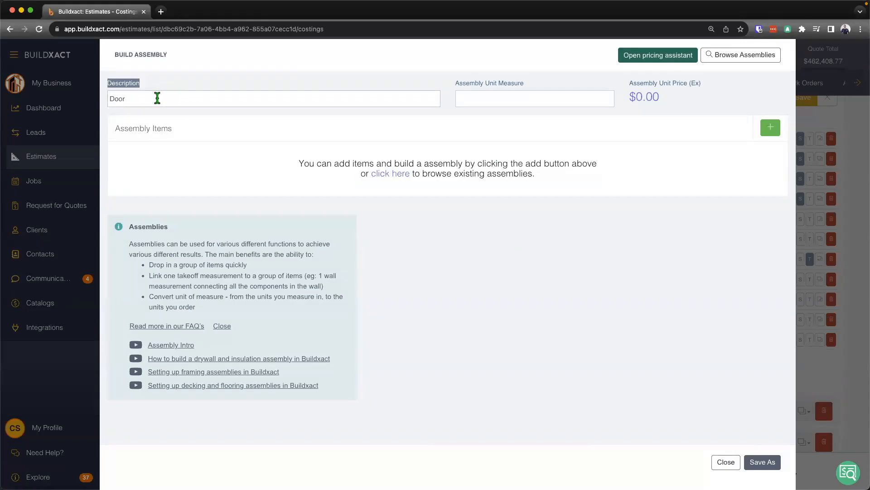
{"action": "left_click", "coordinate": [534, 98]}
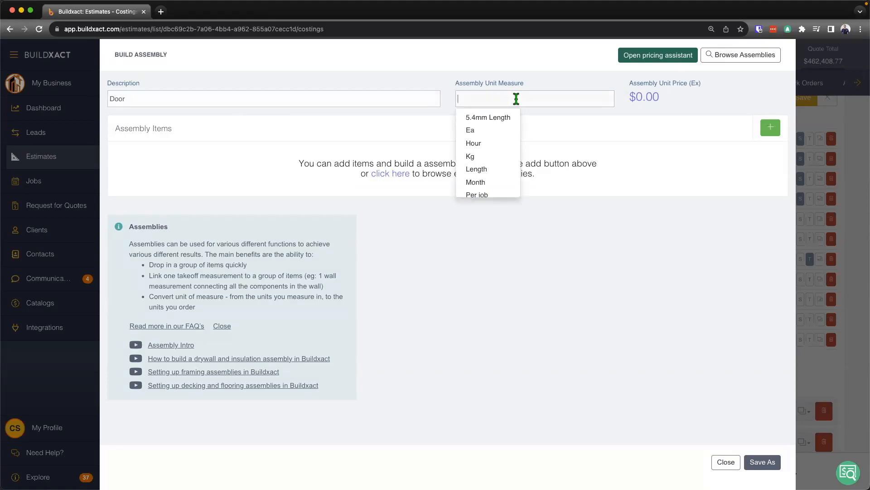
{"action": "type", "text": "ea"}
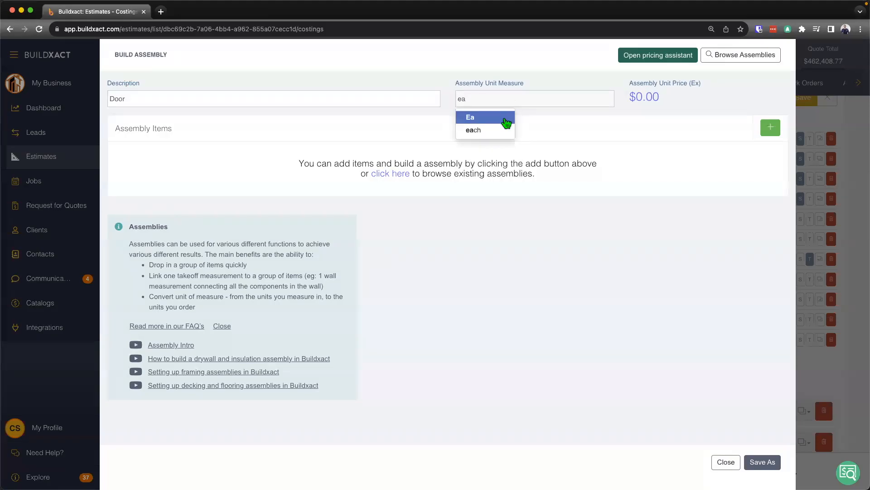
{"action": "left_click", "coordinate": [470, 117]}
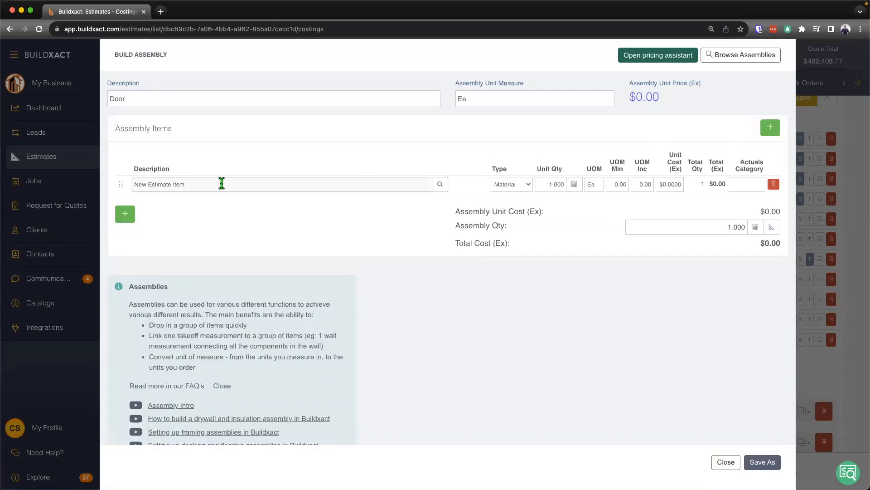
Step: Name the first assembly item Door with a $98 unit cost
{"action": "double_click", "coordinate": [170, 184]}
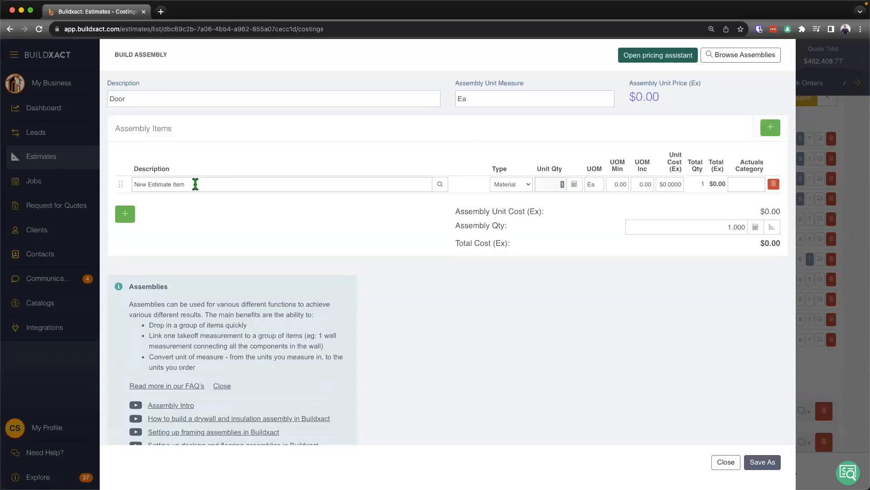
{"action": "type", "text": "Door"}
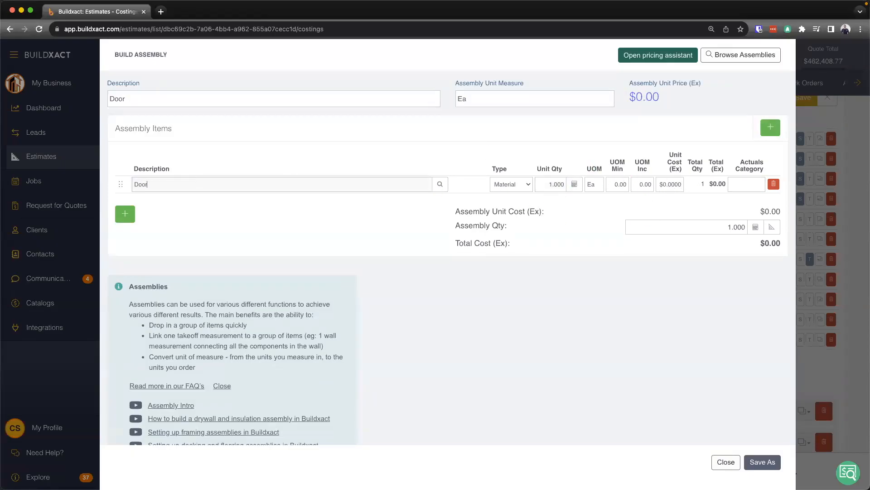
{"action": "left_click", "coordinate": [277, 184]}
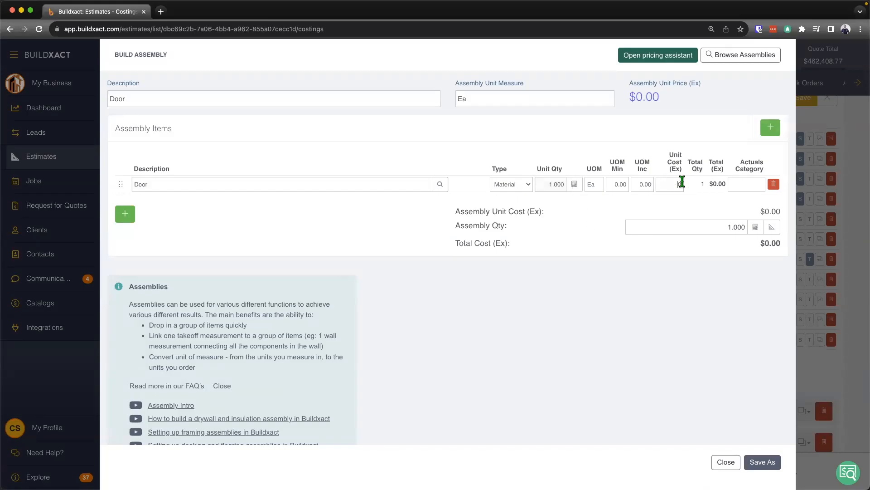
{"action": "type", "text": "98.000("}
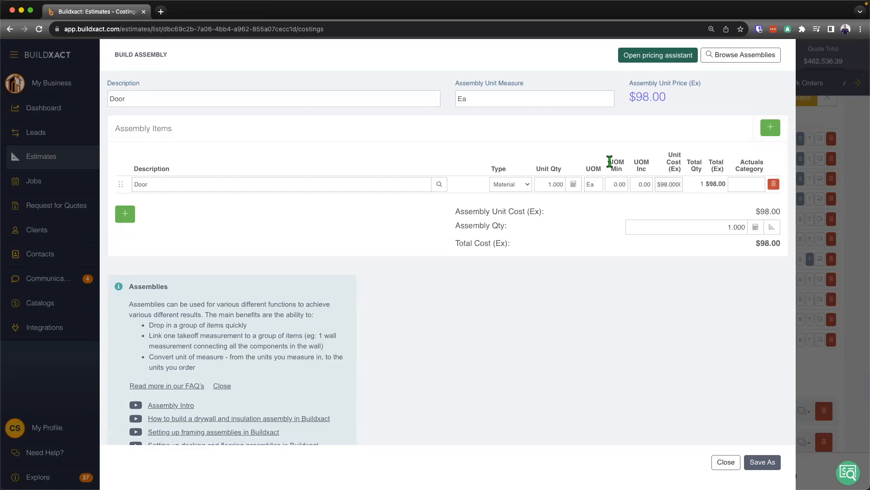
{"action": "mouse_move", "coordinate": [675, 212]}
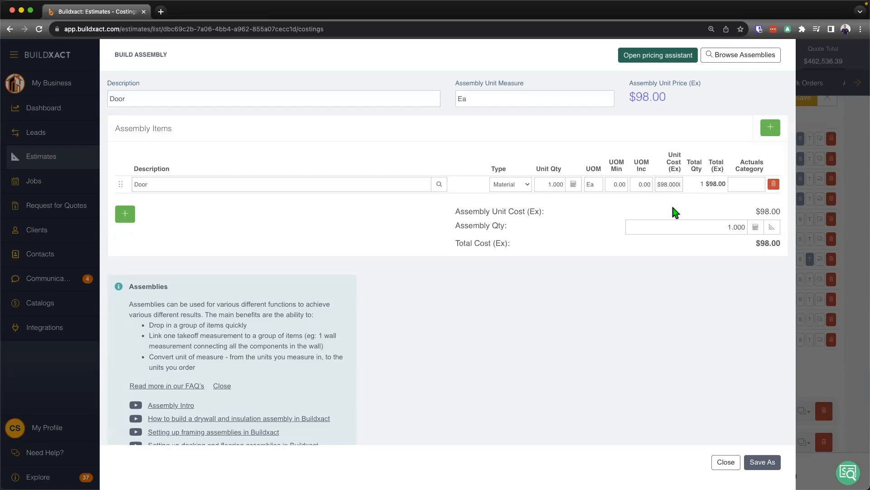
Step: Add Jamb at $75 and Hinges with quantity 3 at $5, then a fourth item row
{"action": "left_click", "coordinate": [125, 214]}
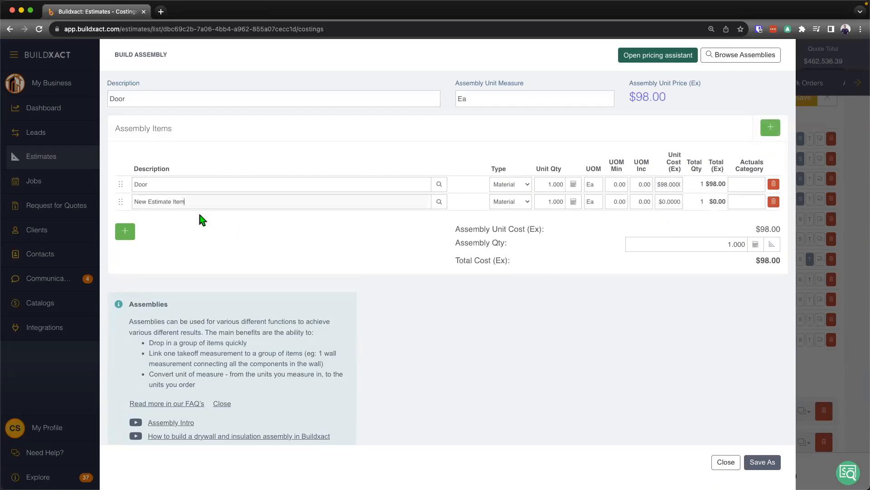
{"action": "type", "text": "Jam"}
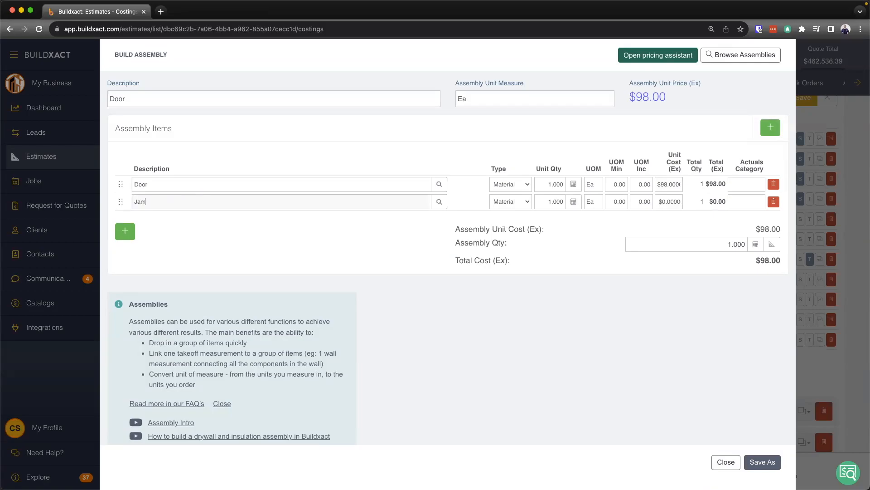
{"action": "type", "text": "b"}
{"action": "left_click", "coordinate": [669, 201]}
{"action": "type", "text": "75"}
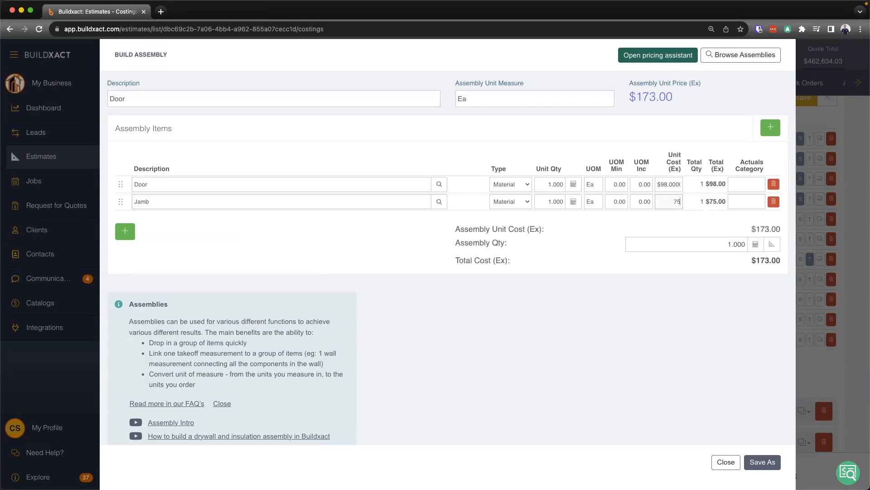
{"action": "left_click", "coordinate": [125, 232]}
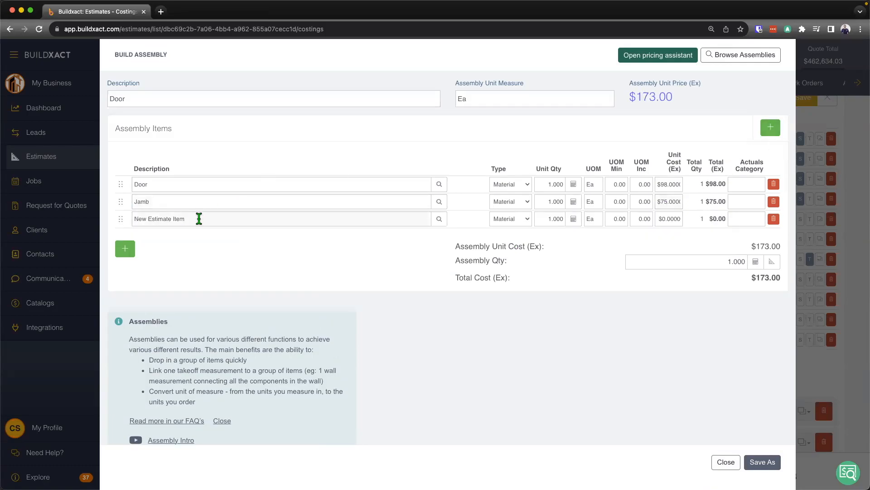
{"action": "type", "text": "Hinges"}
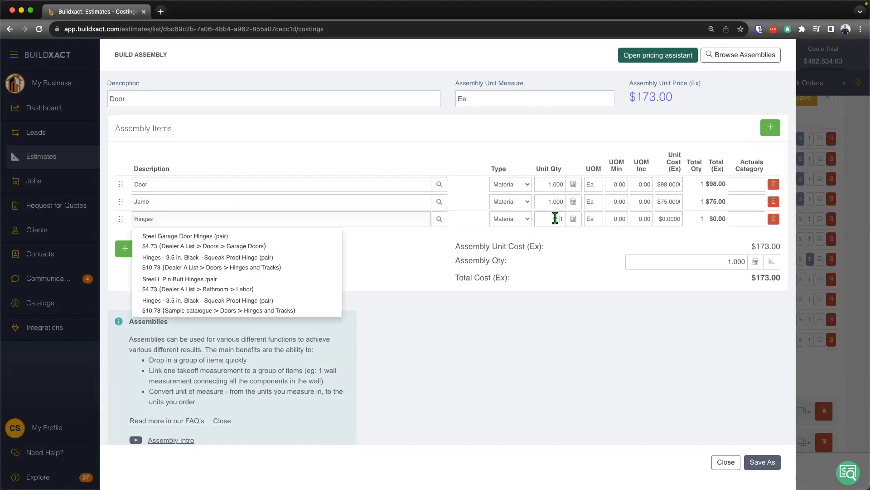
{"action": "type", "text": "3.000"}
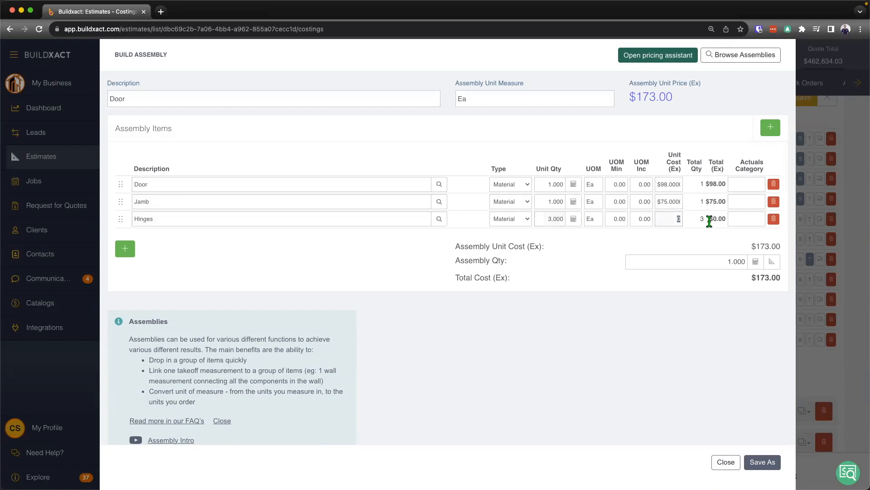
{"action": "left_click", "coordinate": [770, 127]}
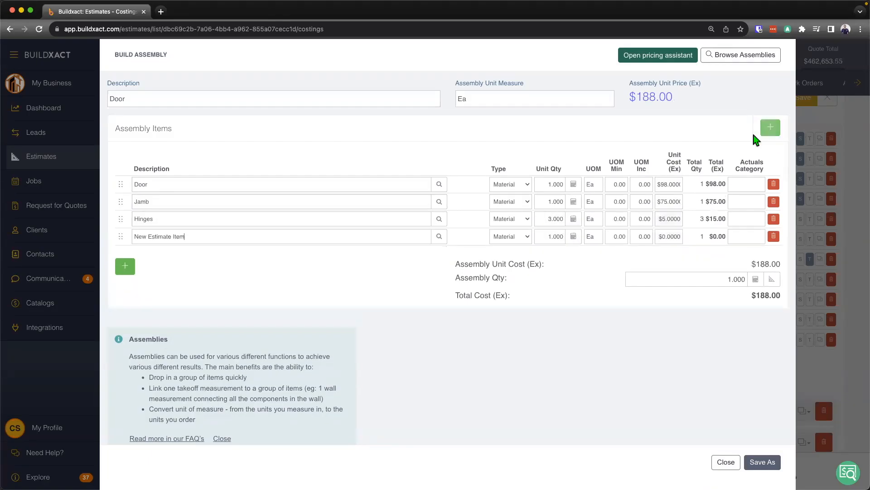
Step: Make the fourth item Moulding, 33 lf at $1.21 each
{"action": "type", "text": "M"}
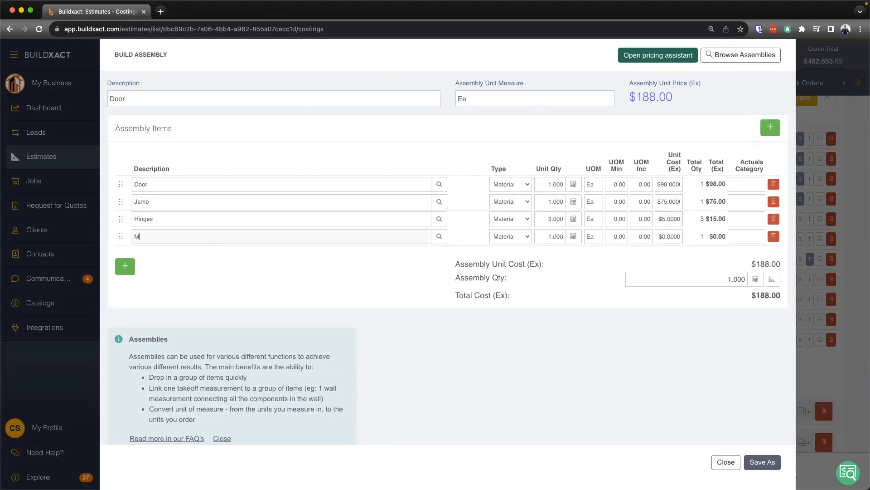
{"action": "type", "text": "oulding"}
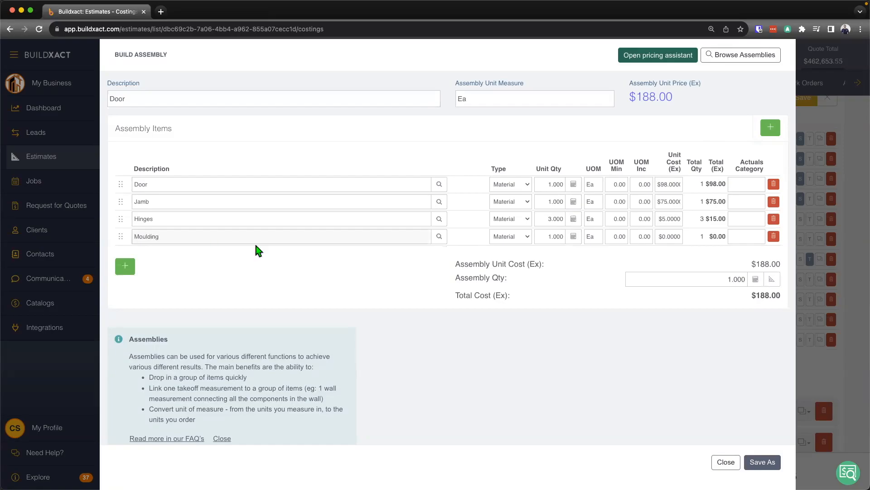
{"action": "mouse_move", "coordinate": [539, 252]}
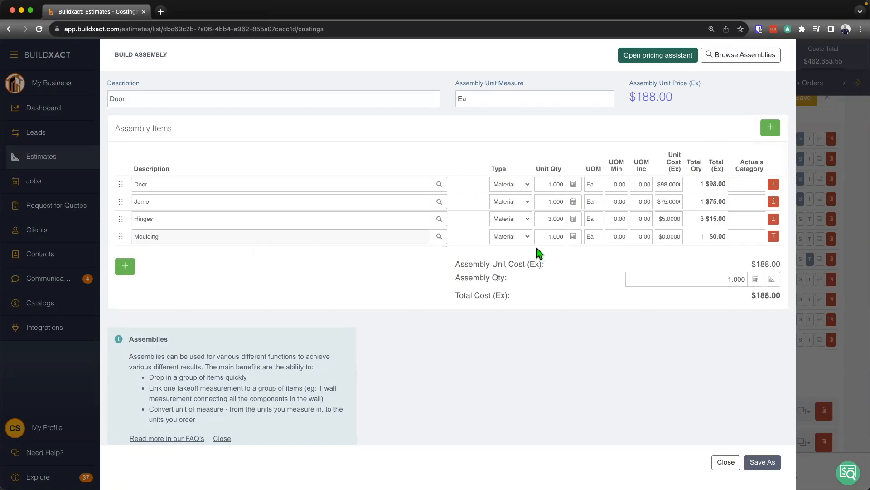
{"action": "left_click", "coordinate": [553, 236]}
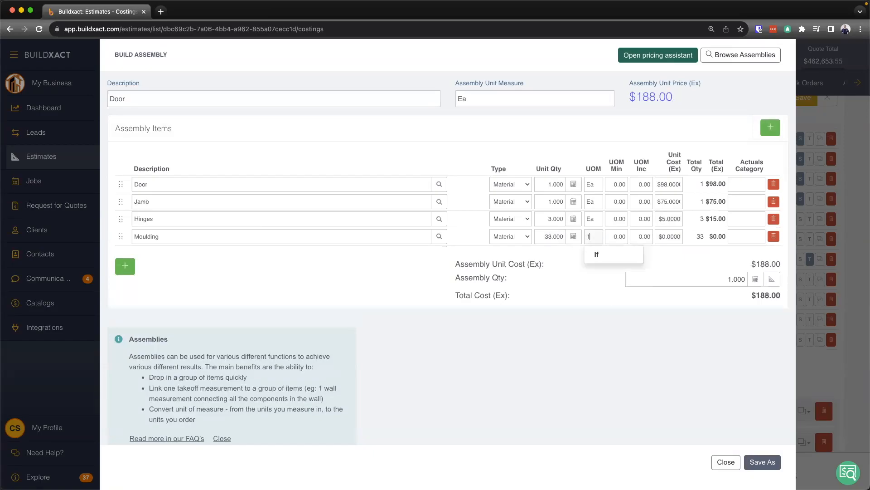
{"action": "left_click", "coordinate": [669, 236]}
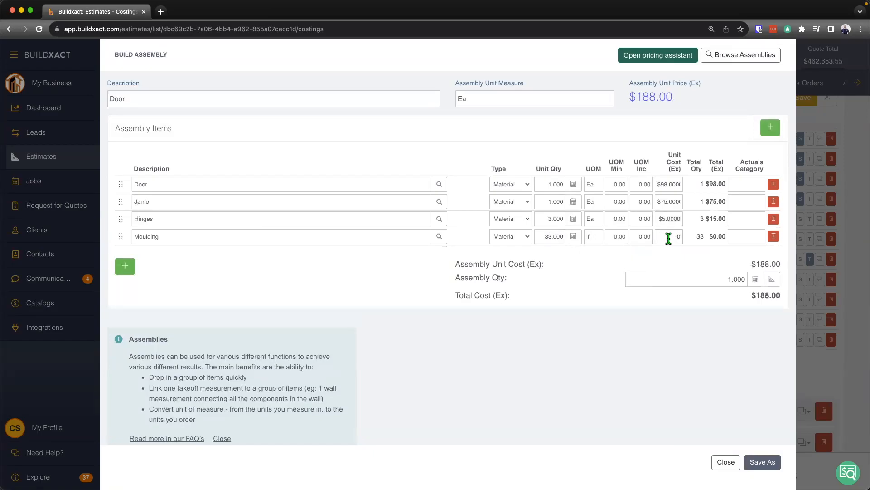
{"action": "type", "text": "1.2100"}
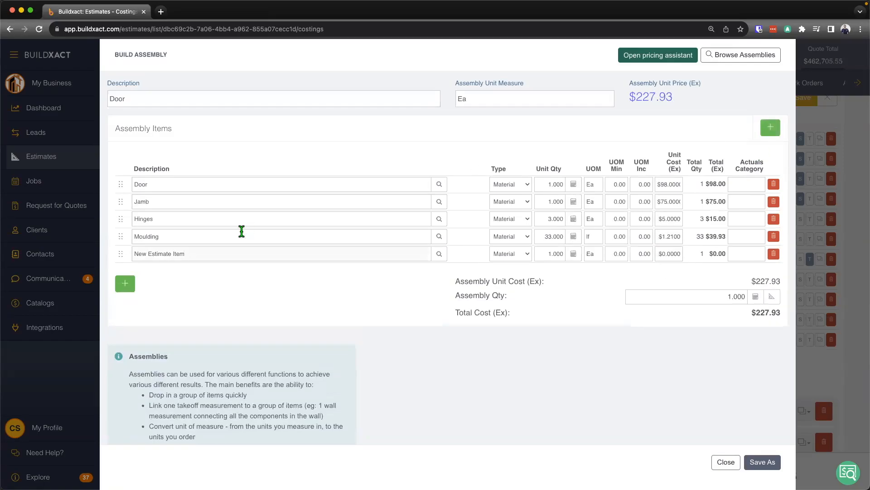
Step: Add a Labor item of type Labor, 0.5 hour at $37
{"action": "type", "text": "Labor"}
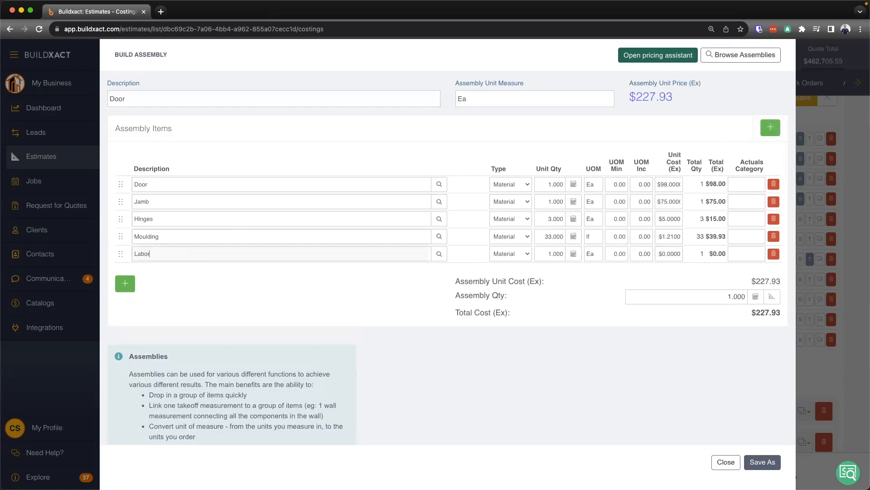
{"action": "left_click", "coordinate": [509, 254]}
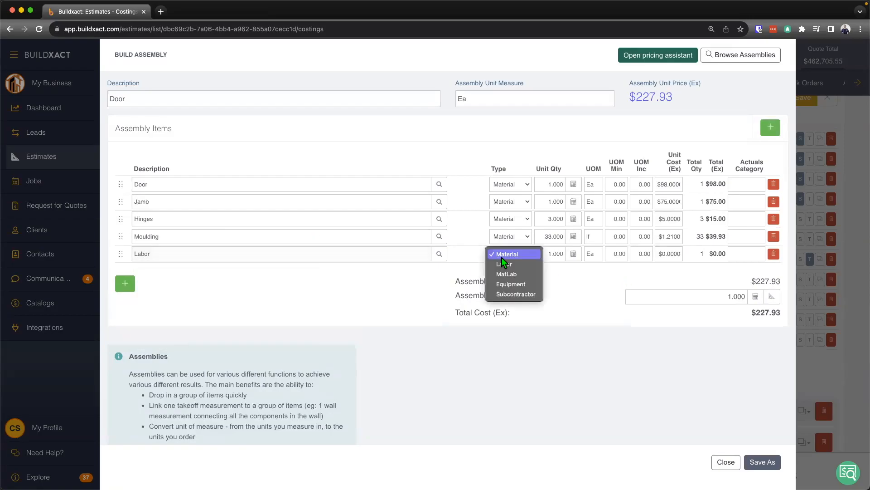
{"action": "left_click", "coordinate": [502, 264]}
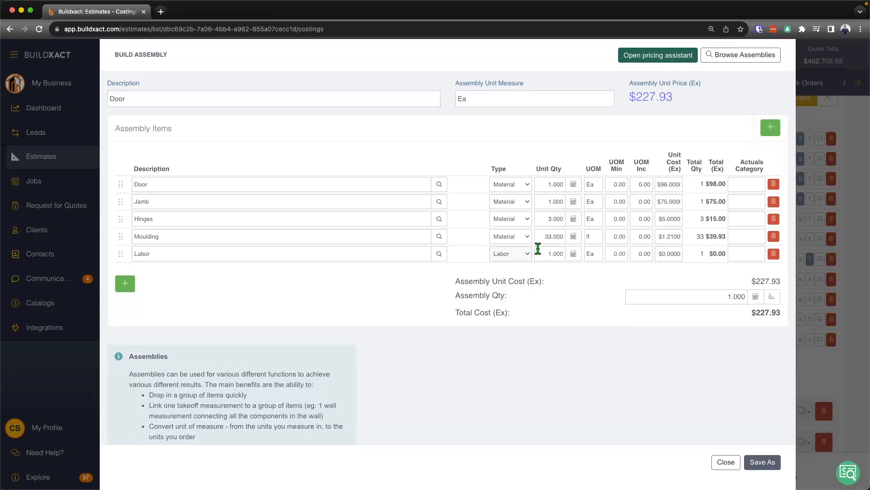
{"action": "type", "text": ".5"}
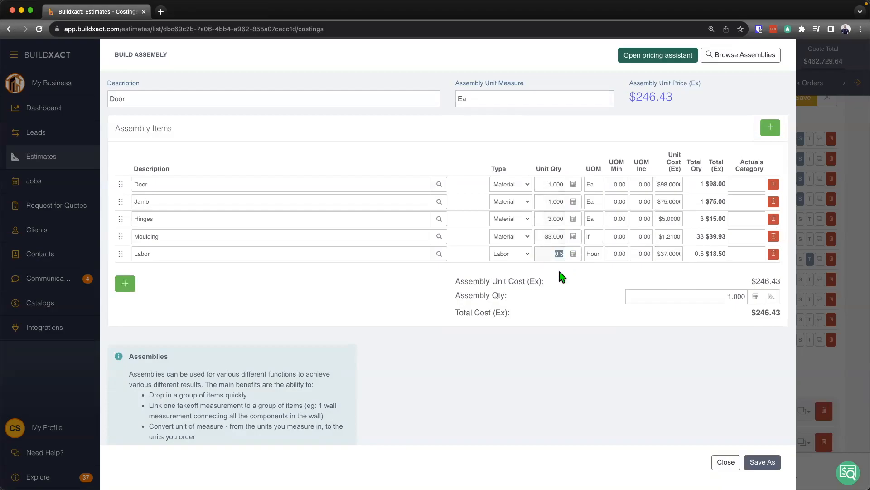
{"action": "type", "text": "0.500"}
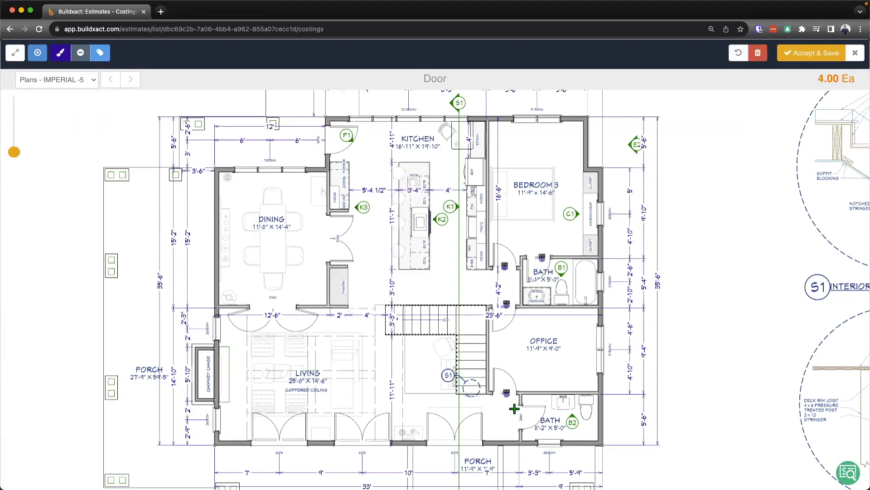
Step: Count a fifth door on the floor plan takeoff and accept the count
{"action": "left_click", "coordinate": [513, 408]}
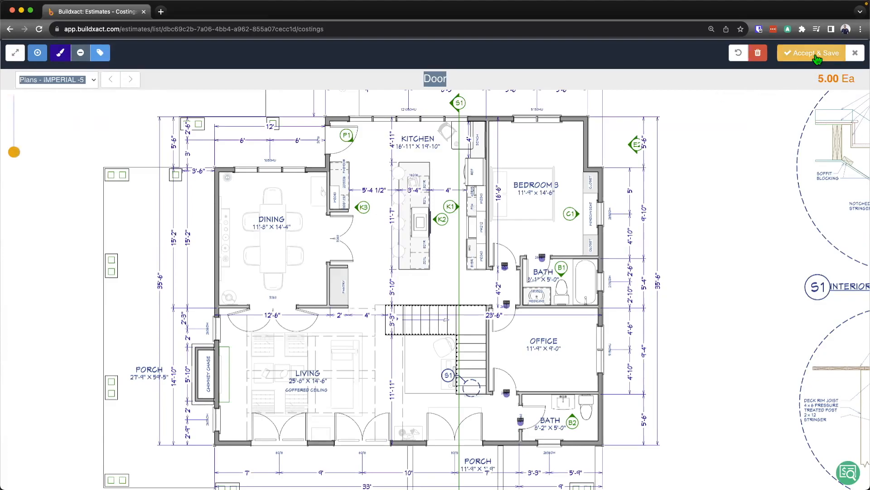
{"action": "left_click", "coordinate": [811, 52]}
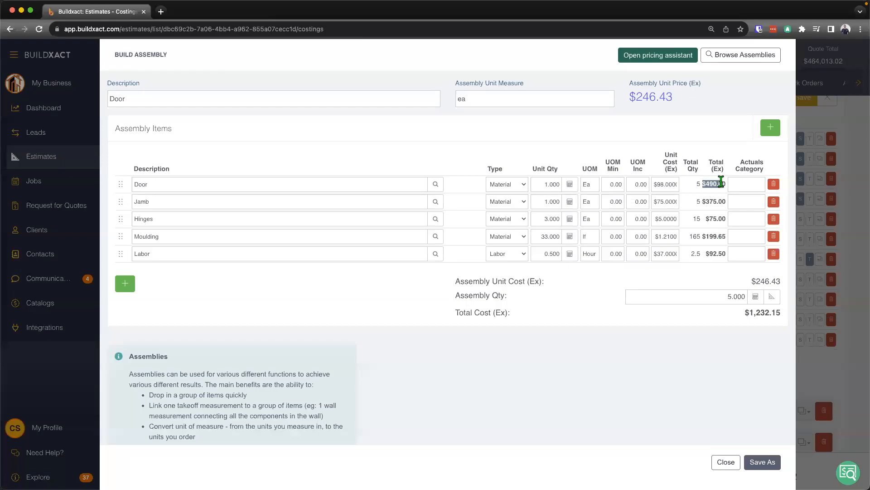
Step: Review the line totals recalculated for an assembly quantity of 5, totalling $1,232.15
{"action": "left_click", "coordinate": [716, 201]}
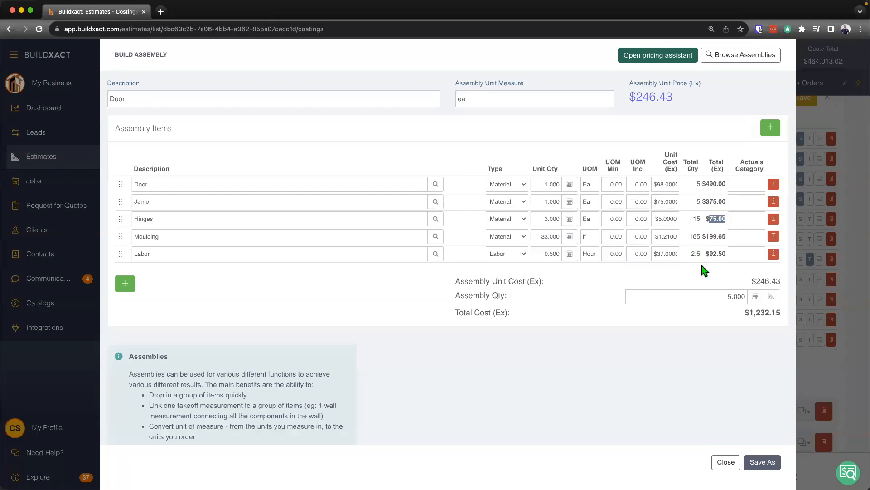
{"action": "left_click", "coordinate": [688, 296]}
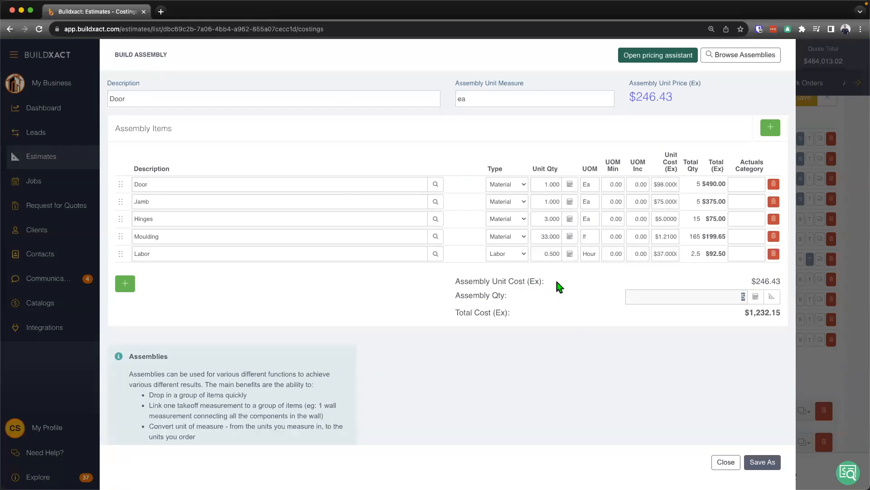
{"action": "mouse_move", "coordinate": [567, 283]}
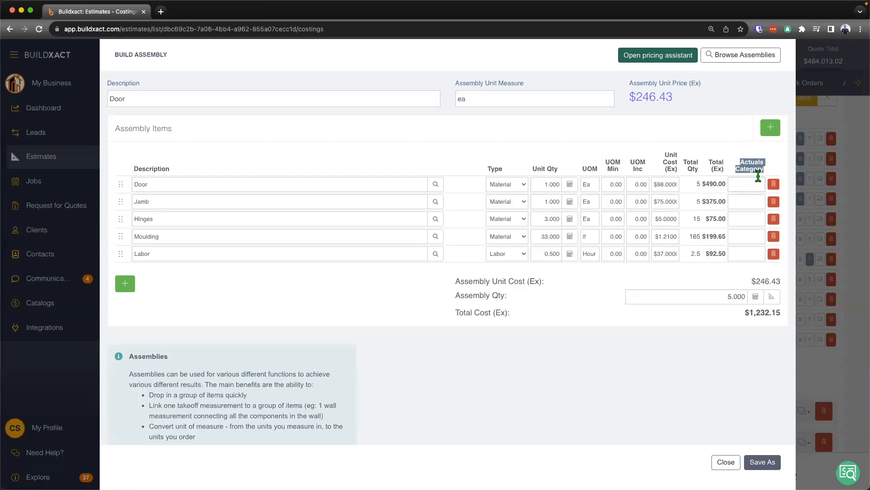
{"action": "mouse_move", "coordinate": [760, 182]}
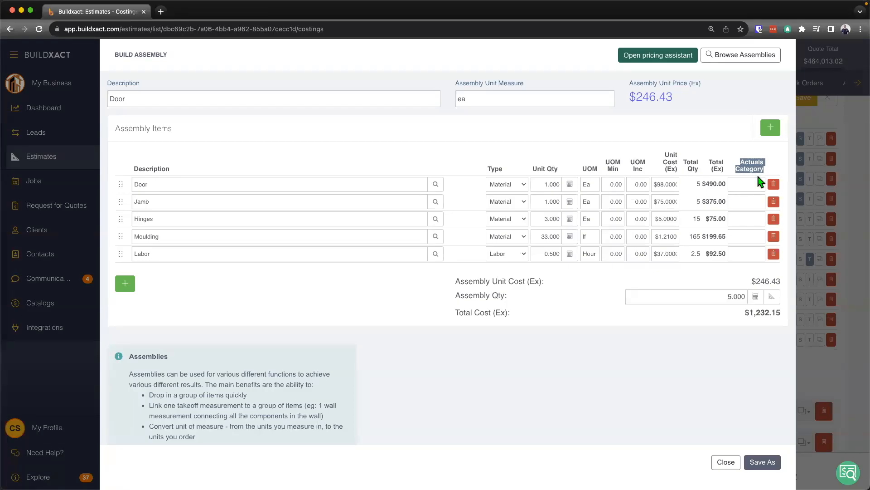
{"action": "mouse_move", "coordinate": [436, 371]}
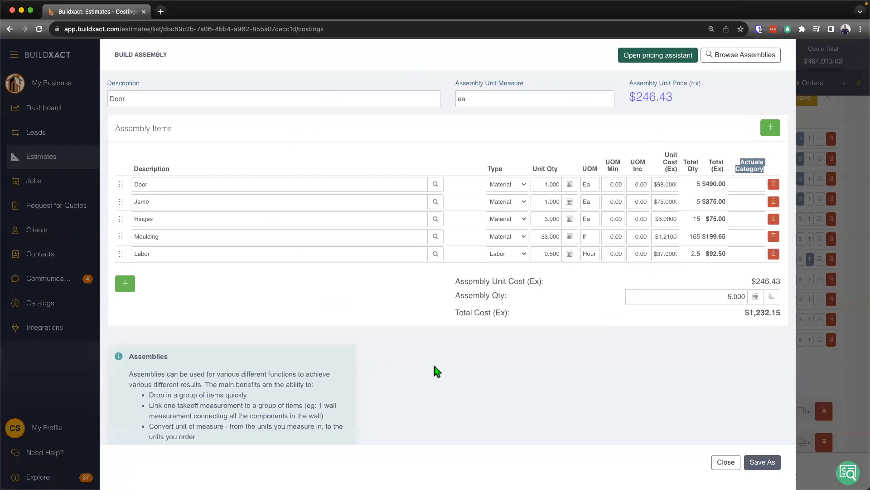
Step: Assign Finishing Carpentry as the actuals category for Hinges and Labor for the Labor item
{"action": "double_click", "coordinate": [142, 254]}
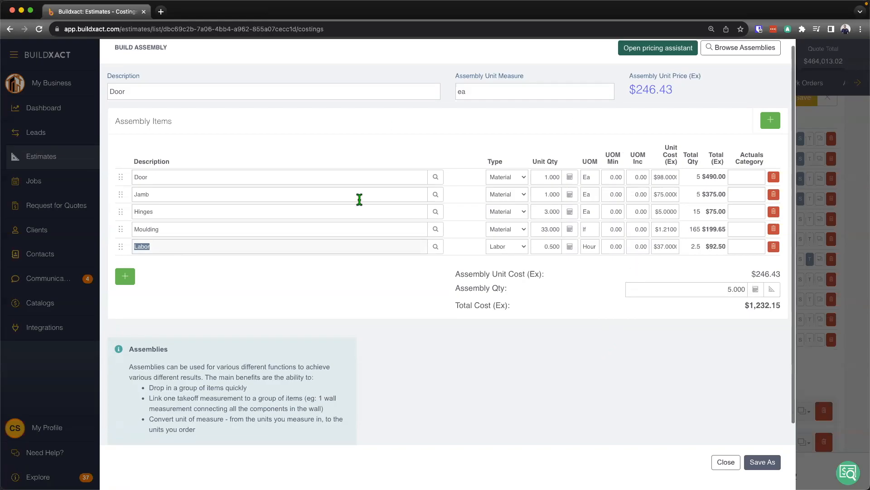
{"action": "left_click", "coordinate": [746, 246]}
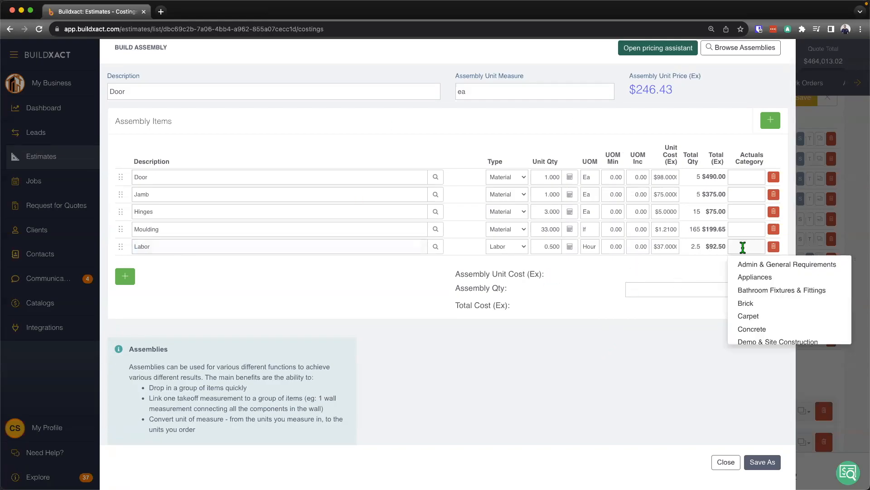
{"action": "mouse_move", "coordinate": [779, 303]}
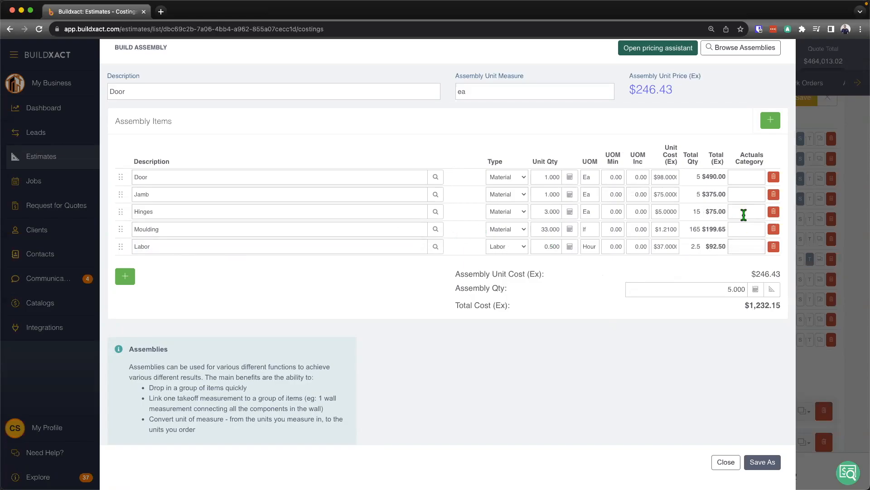
{"action": "left_click", "coordinate": [746, 211]}
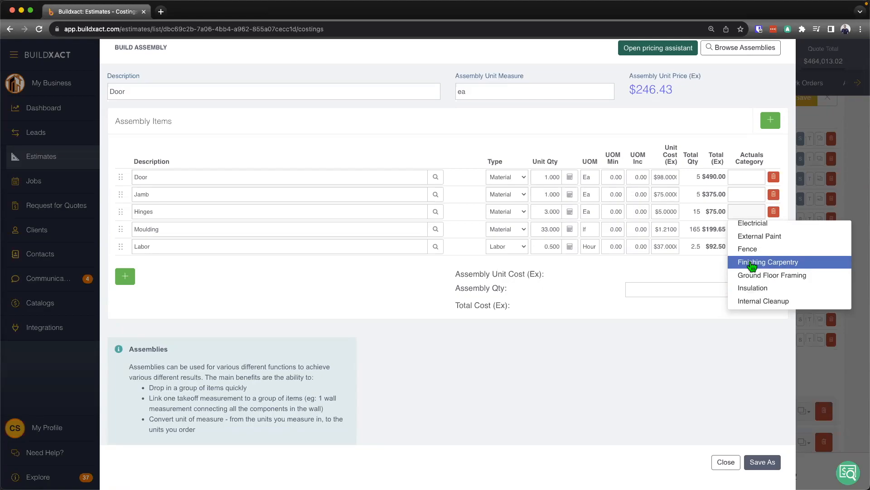
{"action": "left_click", "coordinate": [768, 262]}
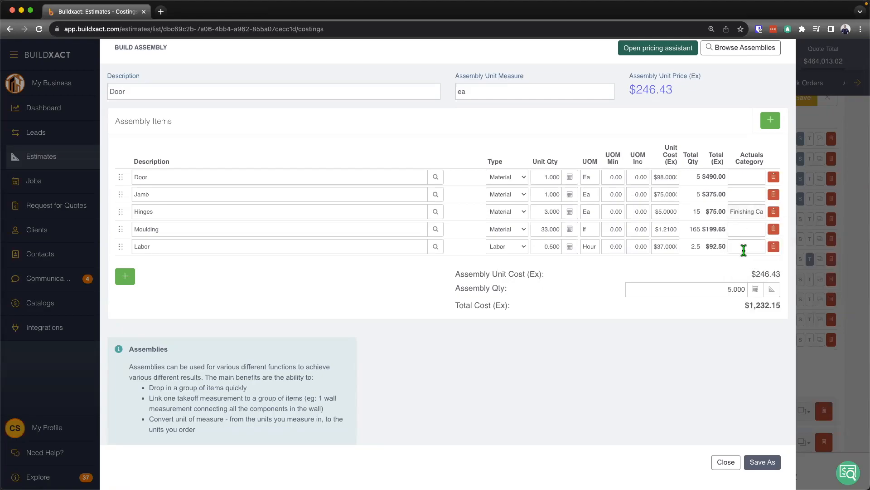
{"action": "left_click", "coordinate": [746, 246]}
{"action": "type", "text": "Labor"}
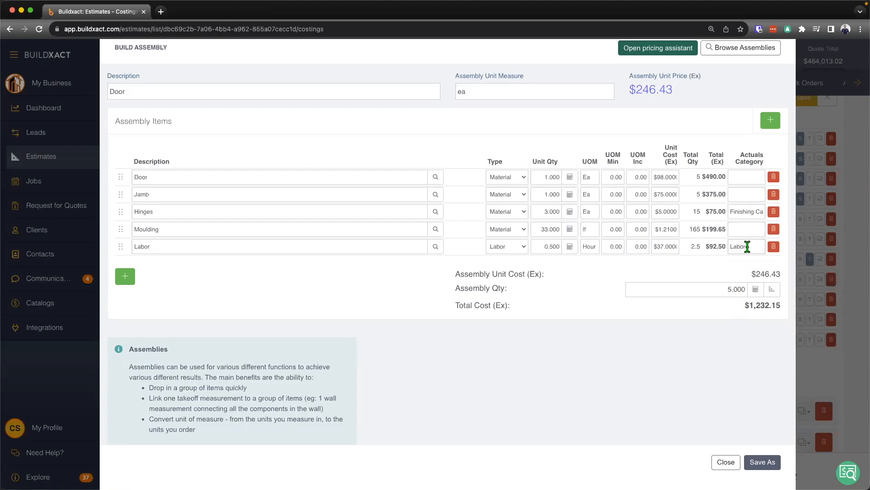
{"action": "double_click", "coordinate": [740, 246]}
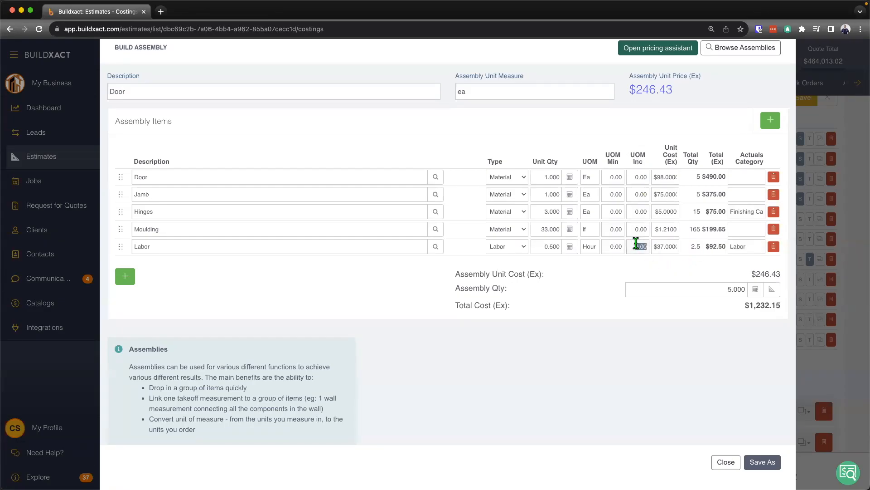
Step: Set Labor's UOM increment to 1.00 and enter 20 and 10 in the Min/Inc fields, rounding Labor to 3 hours
{"action": "type", "text": "1.00"}
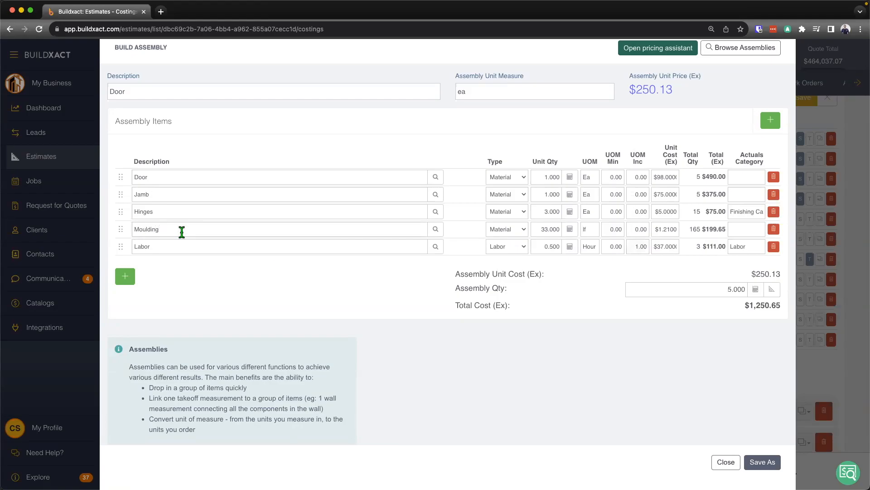
{"action": "mouse_move", "coordinate": [613, 158]}
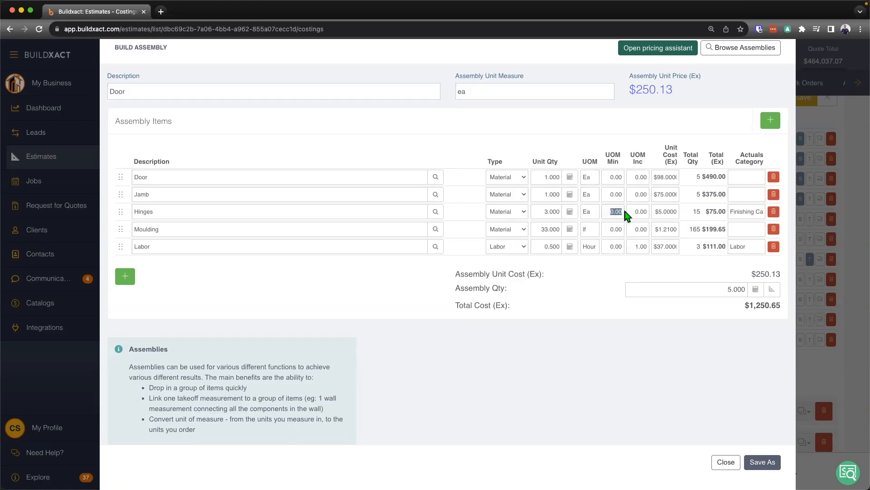
{"action": "type", "text": "20"}
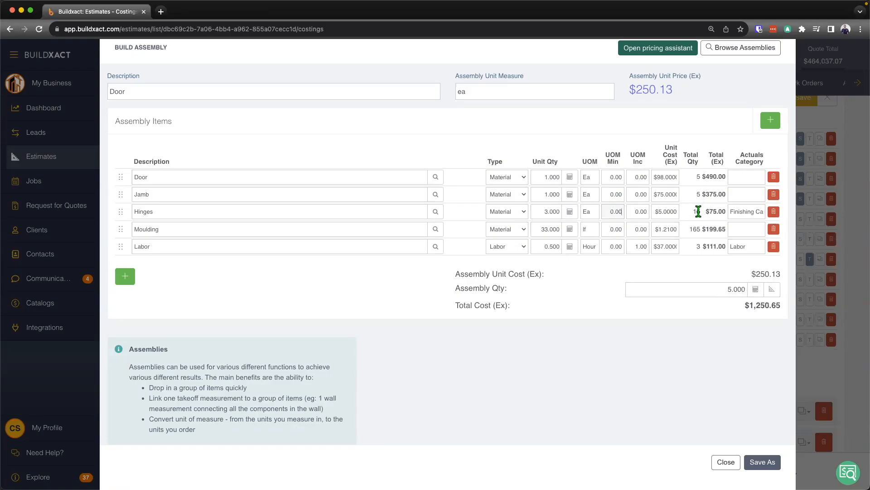
{"action": "type", "text": "10"}
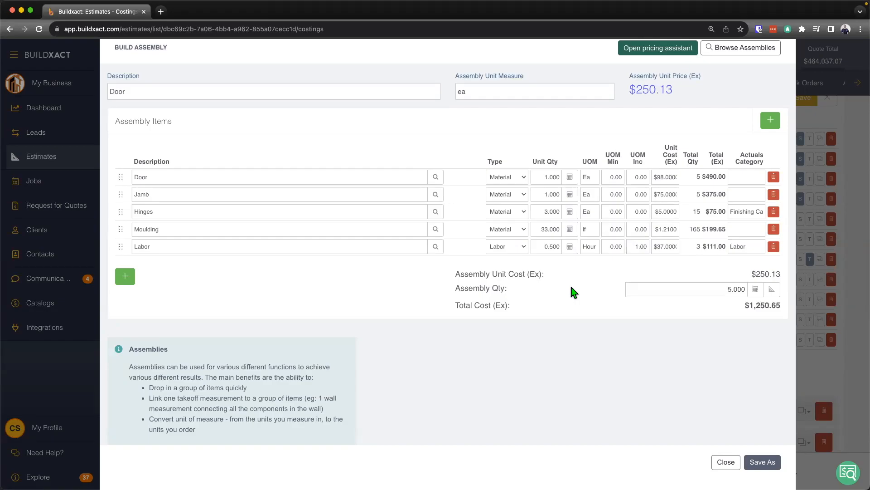
{"action": "mouse_move", "coordinate": [596, 315]}
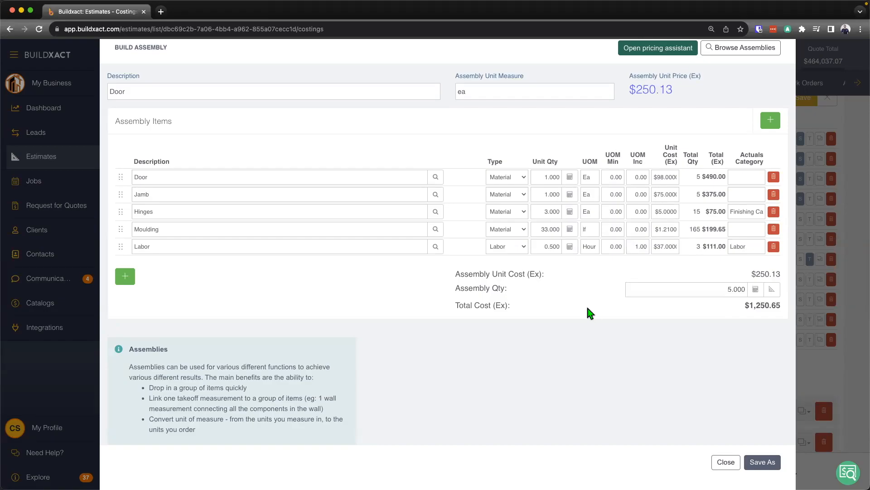
{"action": "left_click", "coordinate": [726, 461]}
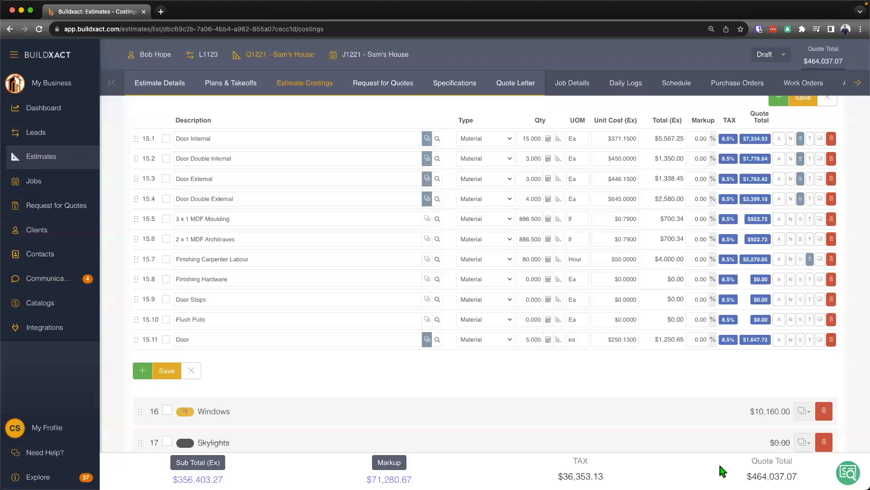
{"action": "mouse_move", "coordinate": [429, 324]}
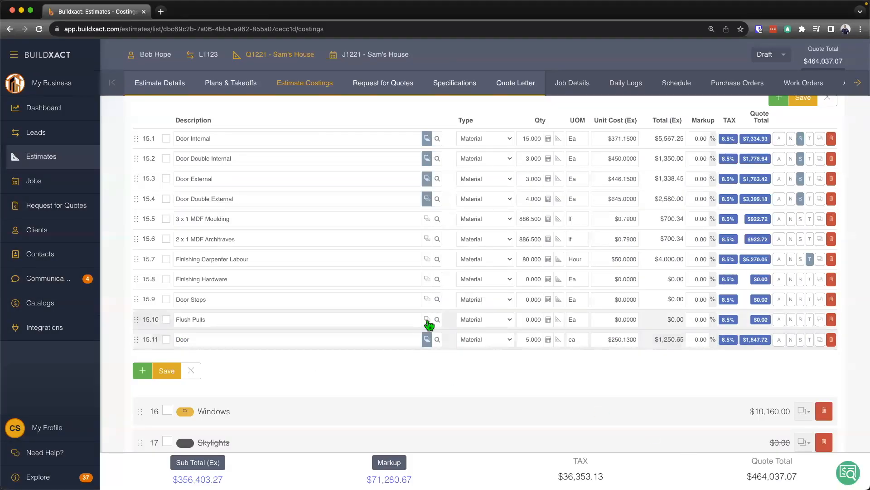
{"action": "mouse_move", "coordinate": [426, 339]}
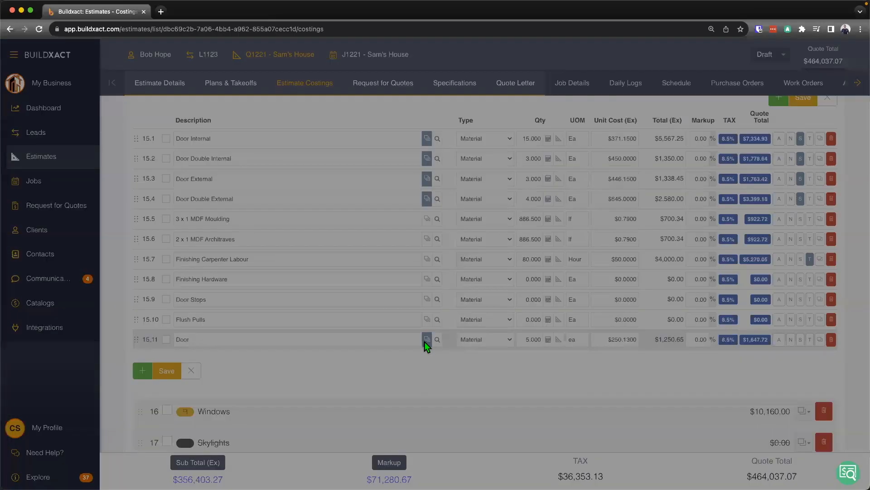
{"action": "left_click", "coordinate": [426, 339]}
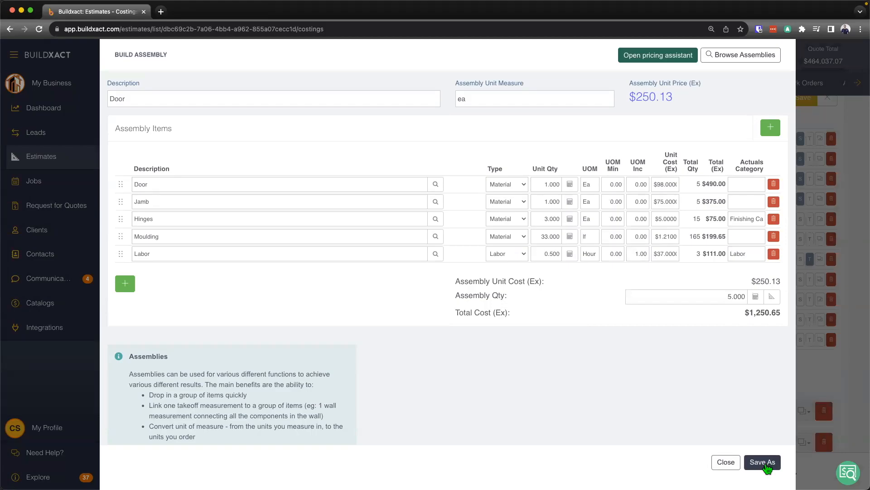
Step: Save the assembly as 'Interior Door - Standard' in My Recipes under Doors and Windows
{"action": "left_click", "coordinate": [761, 461]}
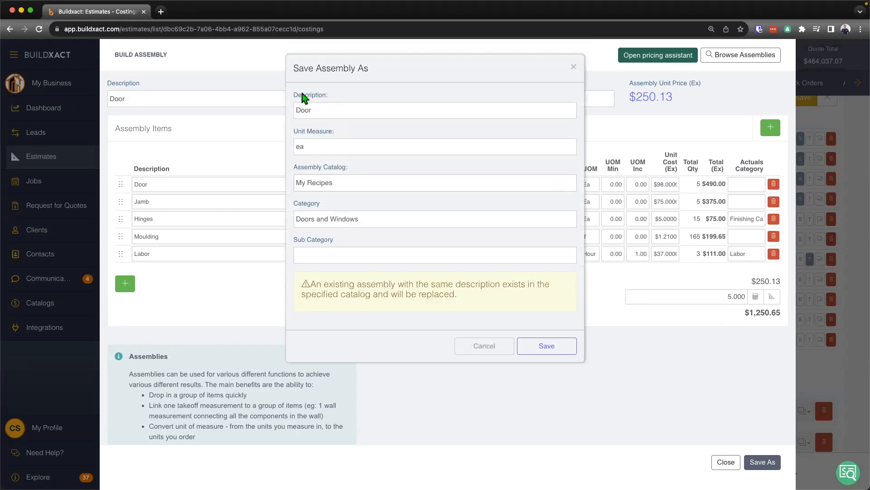
{"action": "double_click", "coordinate": [304, 109]}
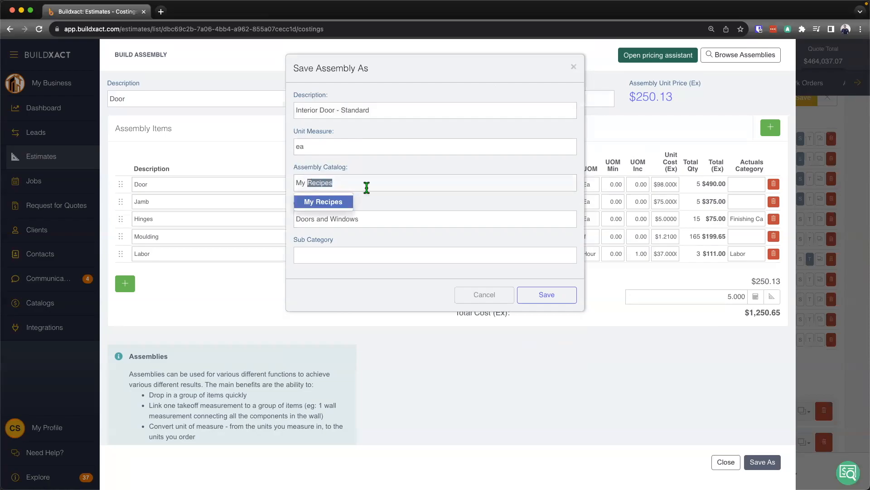
{"action": "left_click", "coordinate": [322, 201]}
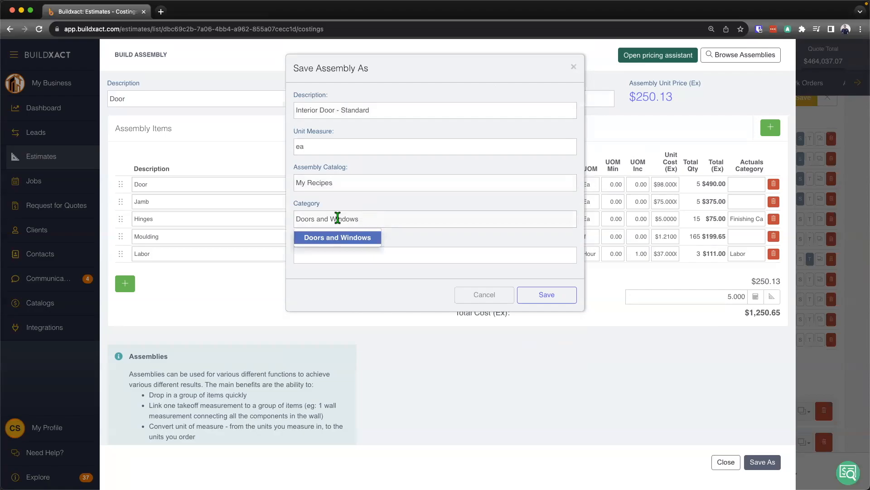
{"action": "left_click", "coordinate": [337, 237]}
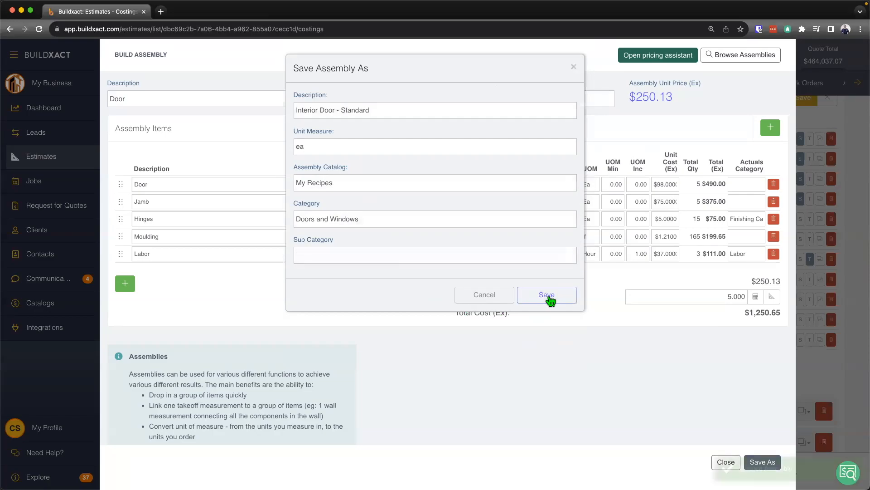
{"action": "left_click", "coordinate": [547, 295]}
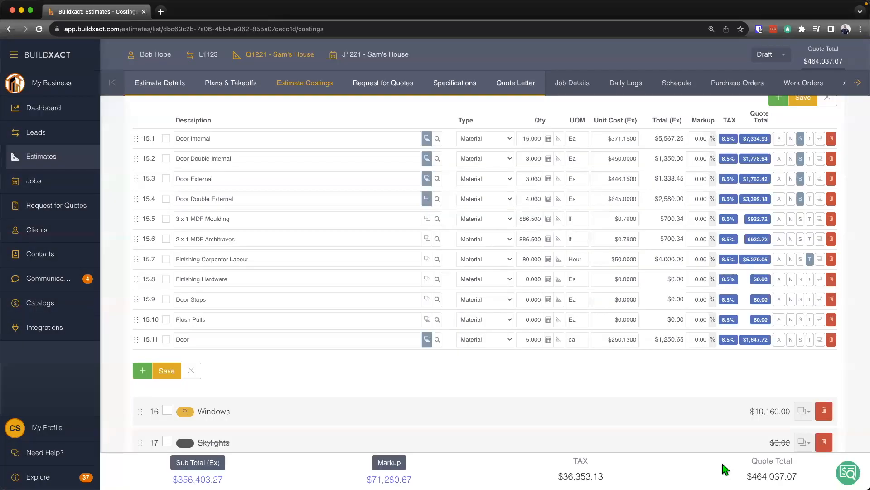
{"action": "mouse_move", "coordinate": [142, 371]}
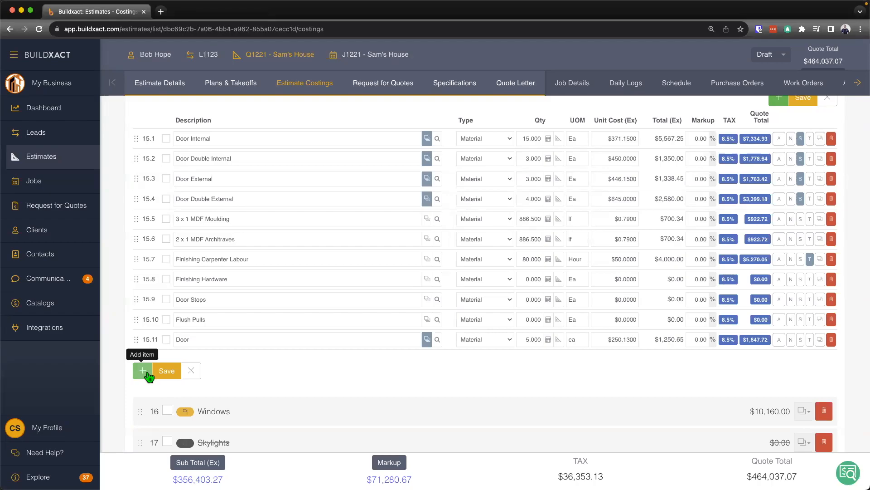
Step: Add a new estimate line 15.12 and start an assembly builder for it
{"action": "left_click", "coordinate": [143, 370]}
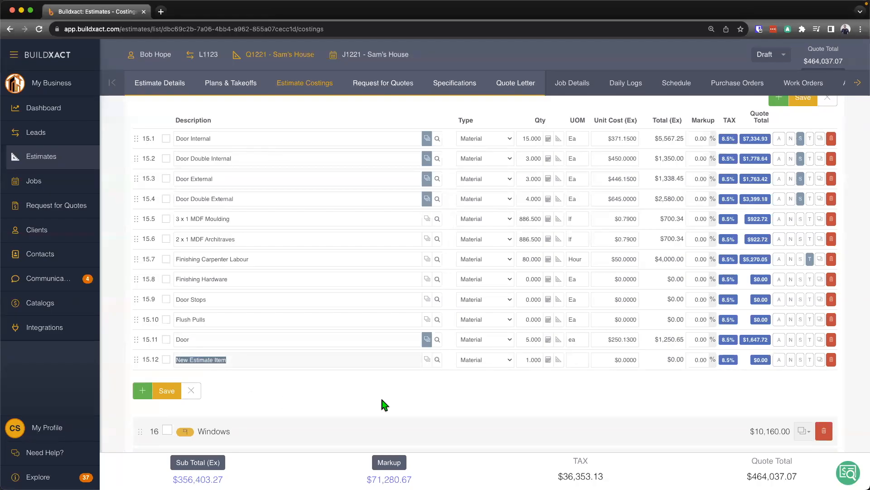
{"action": "mouse_move", "coordinate": [427, 359]}
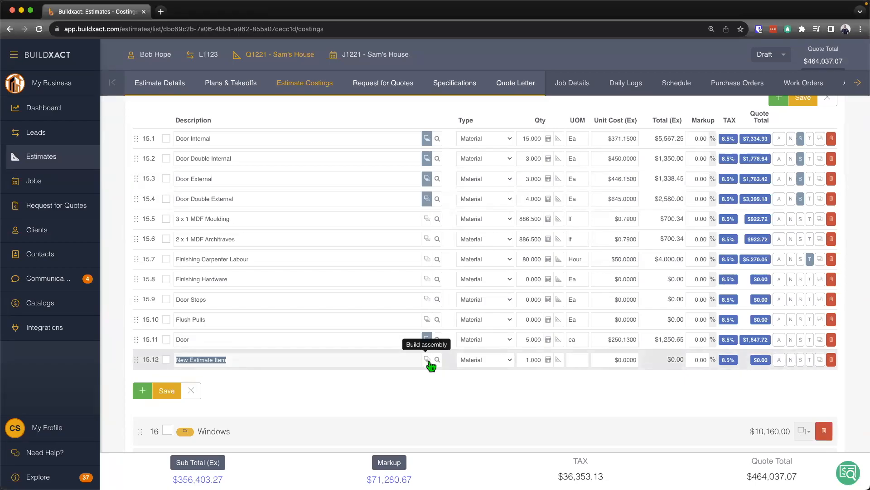
{"action": "left_click", "coordinate": [426, 359]}
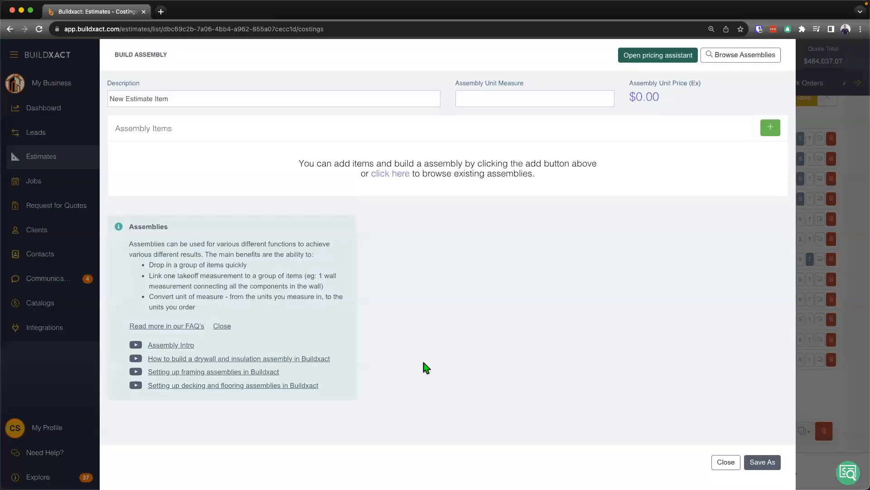
{"action": "mouse_move", "coordinate": [742, 97]}
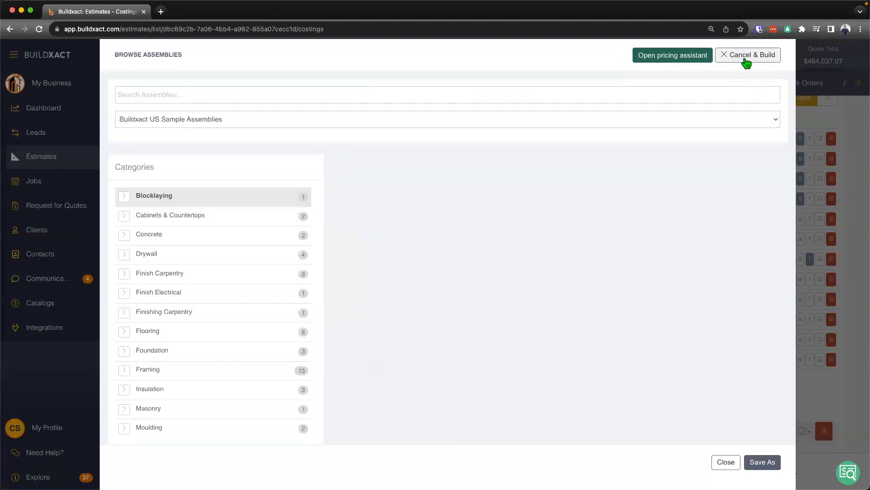
Step: Load the Door Internal recipe from My Recipes into the builder at $258.10 per unit
{"action": "left_click", "coordinate": [154, 196]}
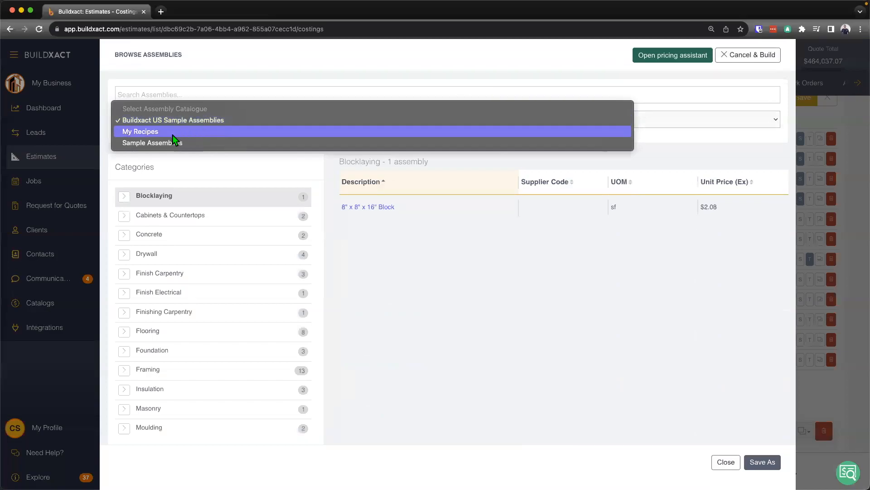
{"action": "left_click", "coordinate": [141, 132]}
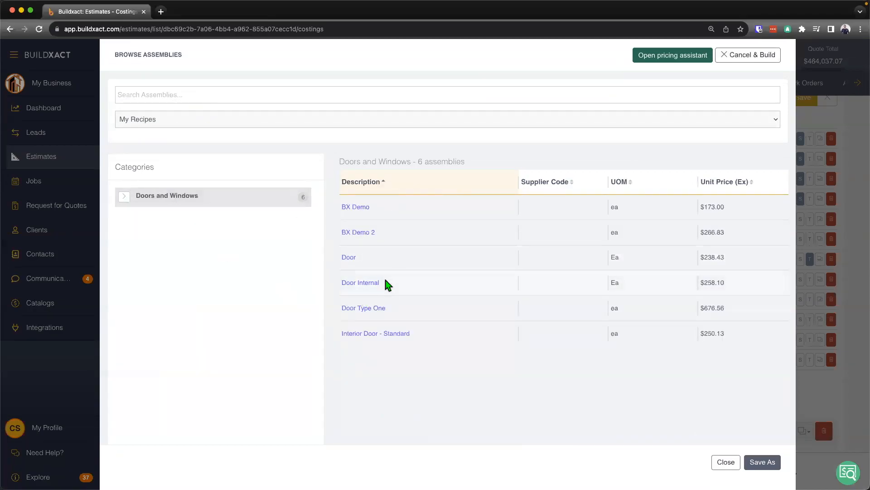
{"action": "left_click", "coordinate": [360, 282]}
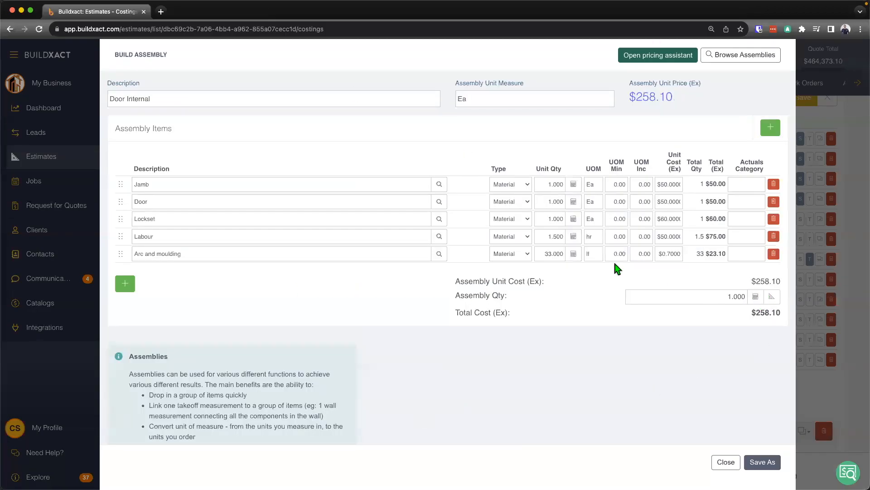
{"action": "mouse_move", "coordinate": [591, 268]}
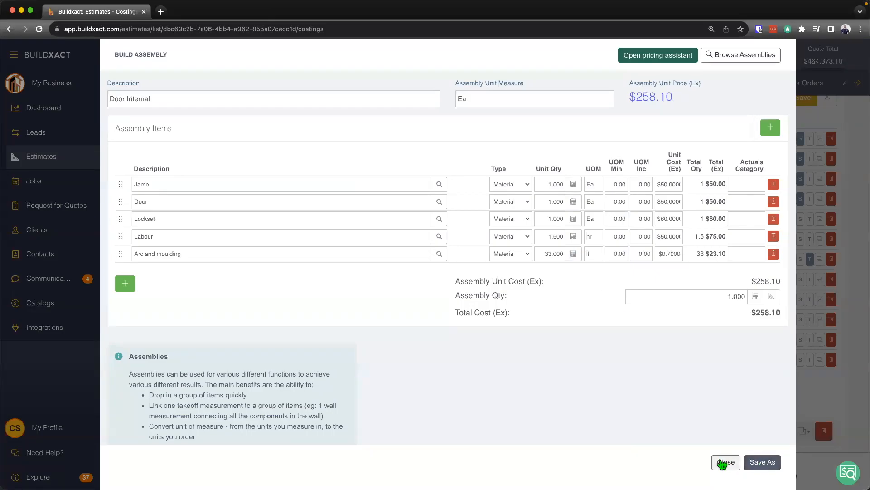
Step: Apply the Door Internal assembly to line 15.12, raising the quote total to $464,373.10
{"action": "left_click", "coordinate": [725, 461]}
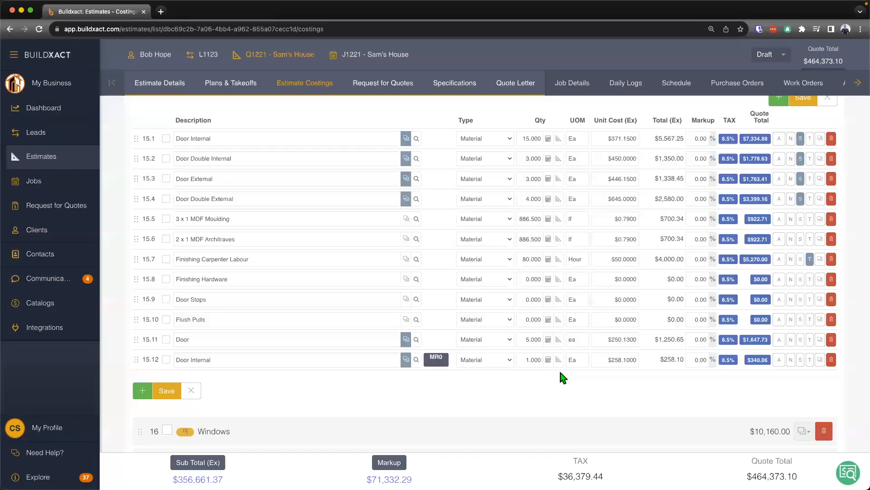